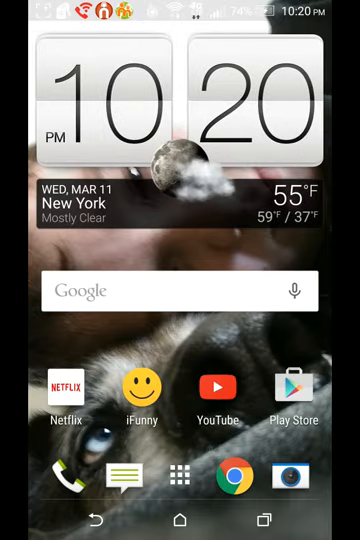
- Swipe to the home screen page holding the app folders and Clean Master shortcut
scroll("left", 3)
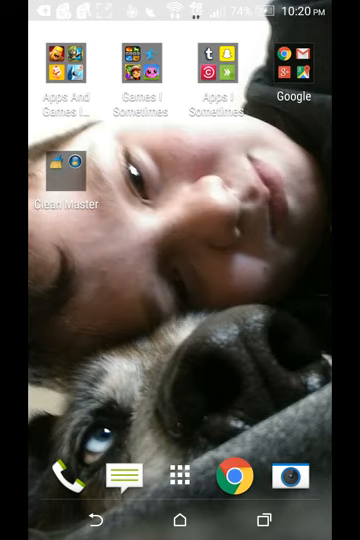
left_click(62, 70)
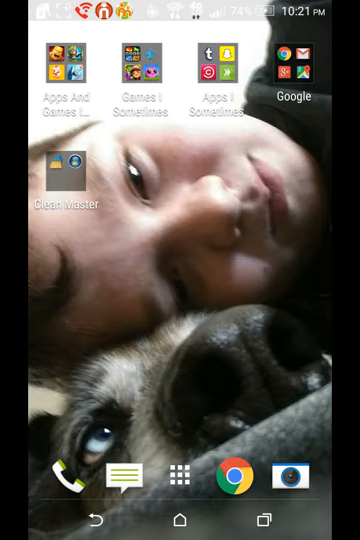
left_click(64, 68)
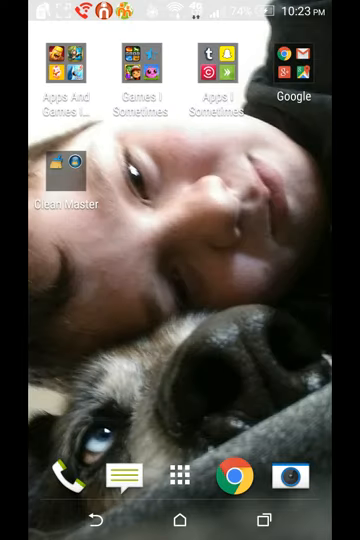
- Return to the home screen page with the app folders and Clean Master
left_click(134, 68)
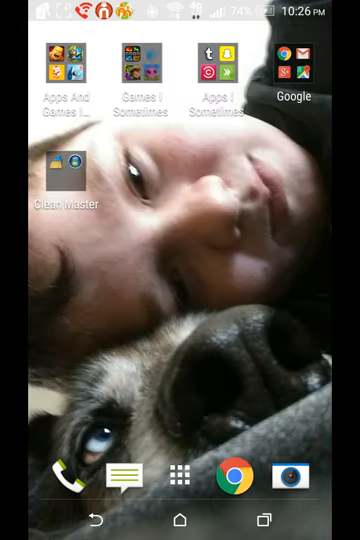
left_click(140, 70)
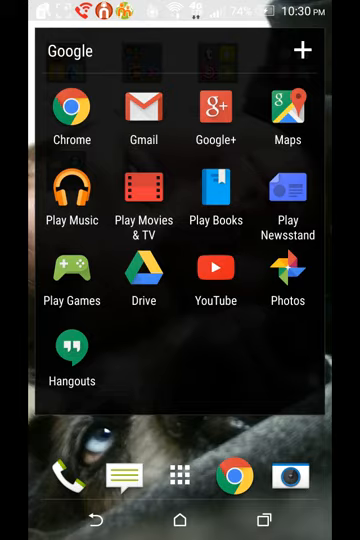
- Close the Google folder and land on the main clock-and-search home page
key("back")
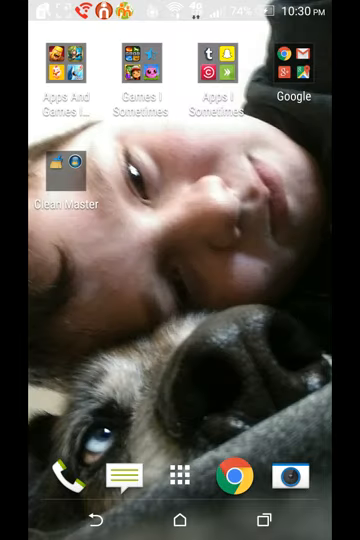
left_click(292, 66)
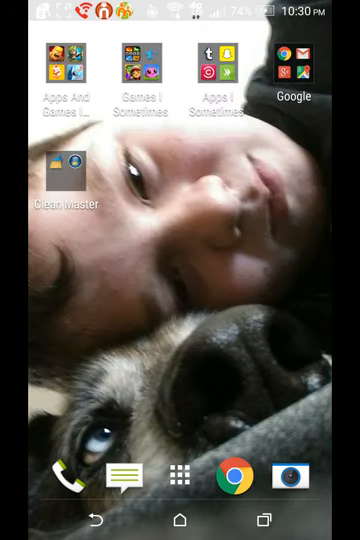
left_click(68, 164)
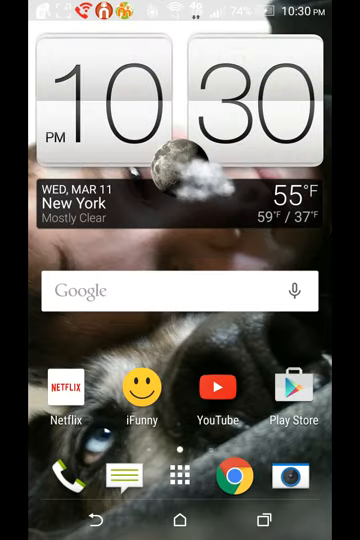
- Drag the unneeded app onto Uninstall and confirm its removal from the phone
left_click(184, 484)
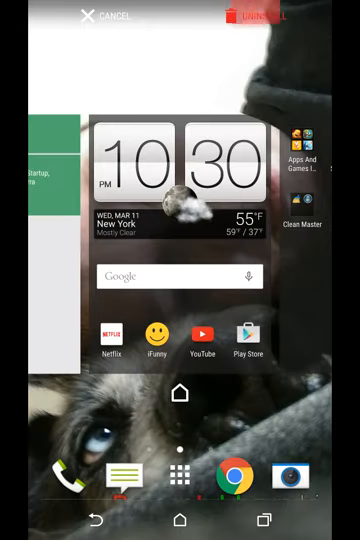
left_click(96, 16)
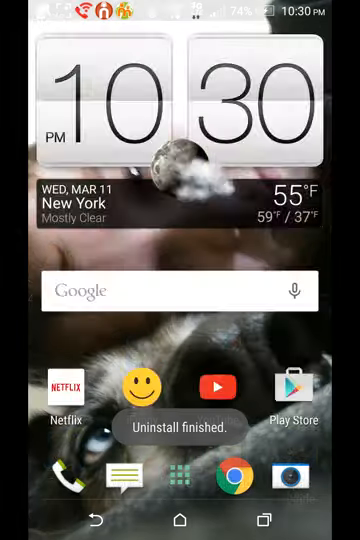
- Show the app drawer and scroll through the installed apps, sorted by most recent
left_click(180, 482)
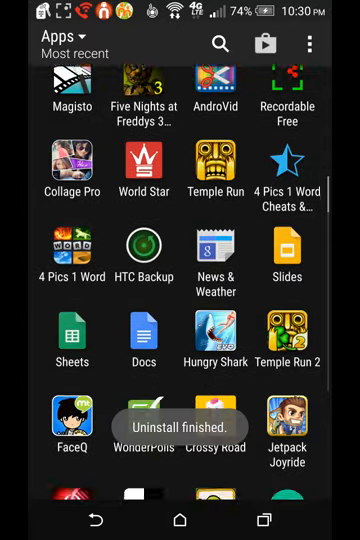
scroll("down", 3)
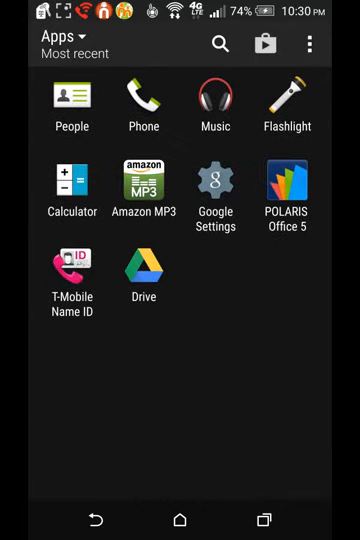
- Go home and open the 'Apps And Games I Always Use' folder
left_click(180, 520)
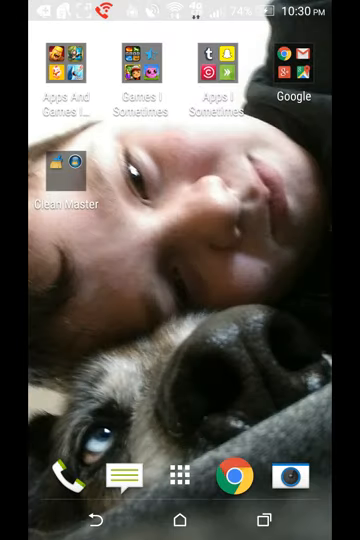
left_click(62, 70)
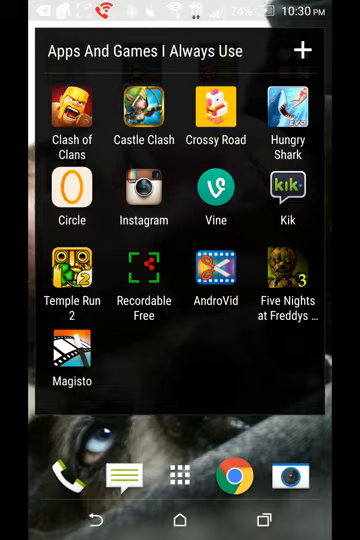